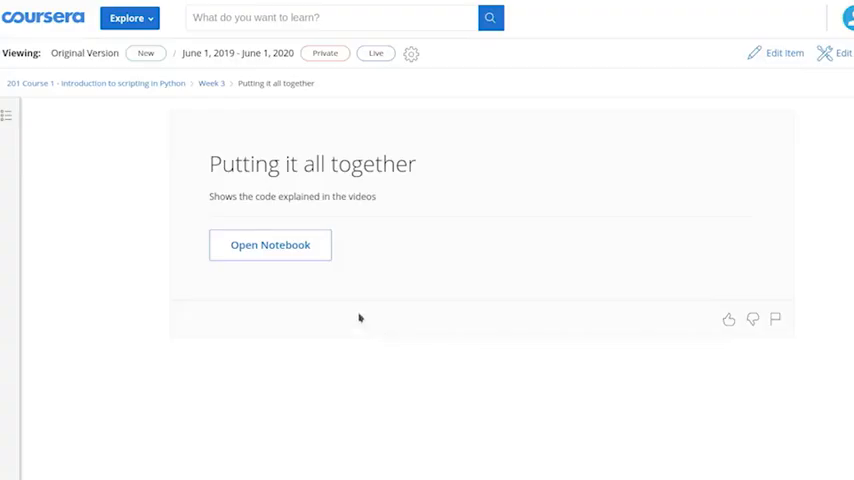
# - Open the 'Putting it all together' notebook from its Coursera page
pyautogui.click(270, 245)
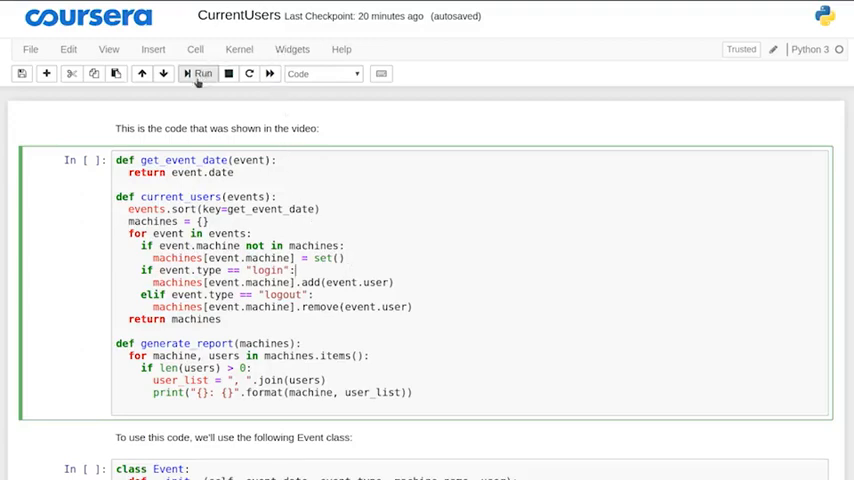
# - Run the cell defining get_event_date, current_users and generate_report, then scroll to the Event class
pyautogui.click(200, 73)
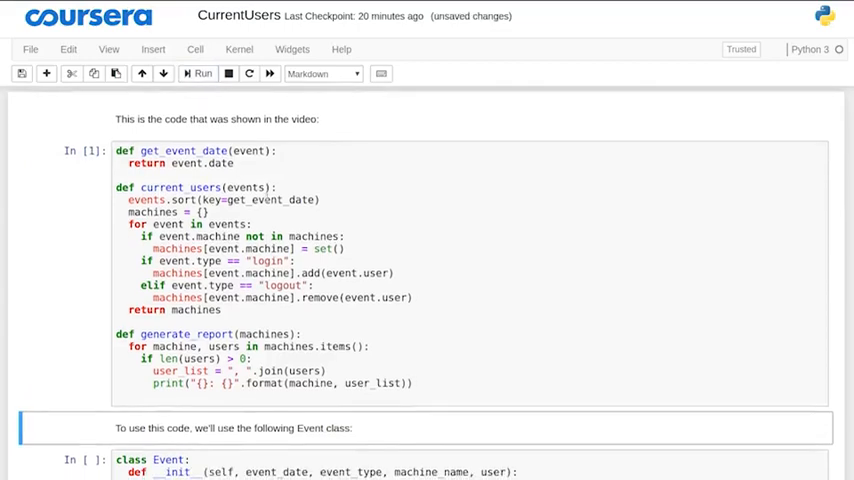
pyautogui.scroll(-3)
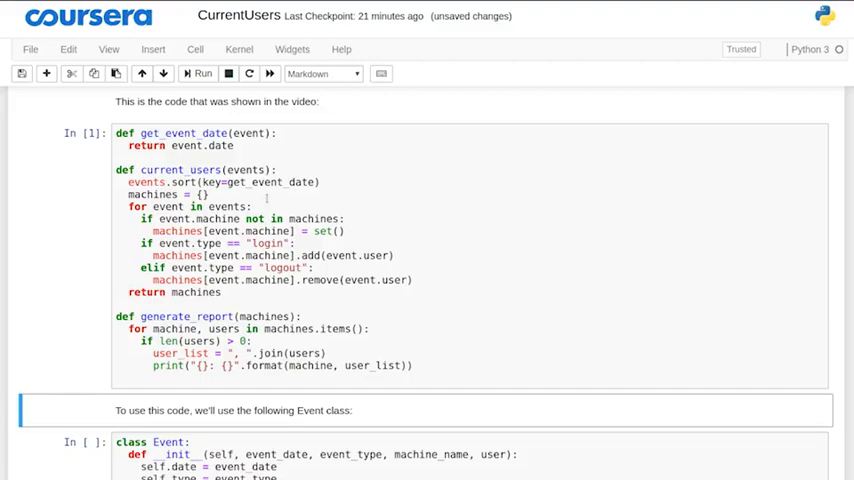
pyautogui.scroll(-3)
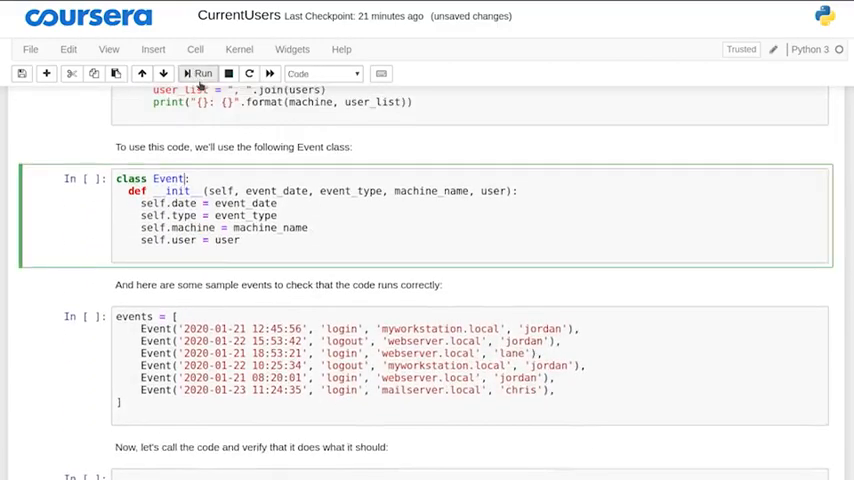
# - Run the Event class definition cell and then the sample events cell
pyautogui.click(197, 73)
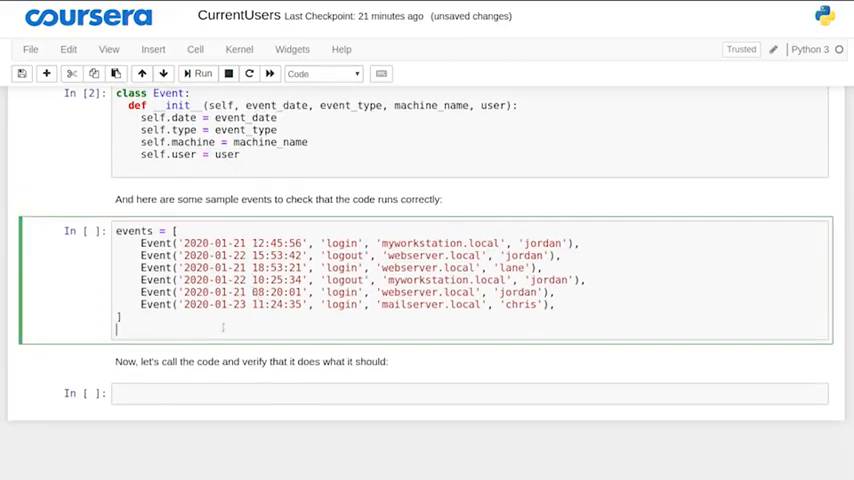
pyautogui.moveTo(199, 73)
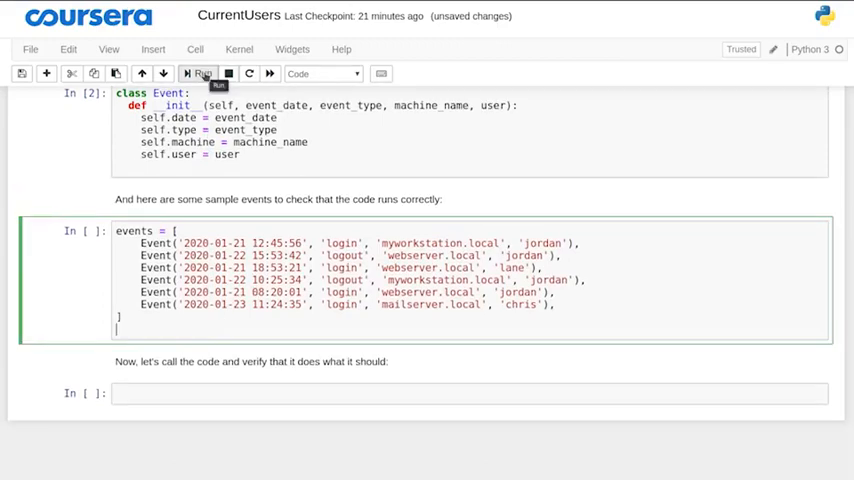
pyautogui.click(197, 73)
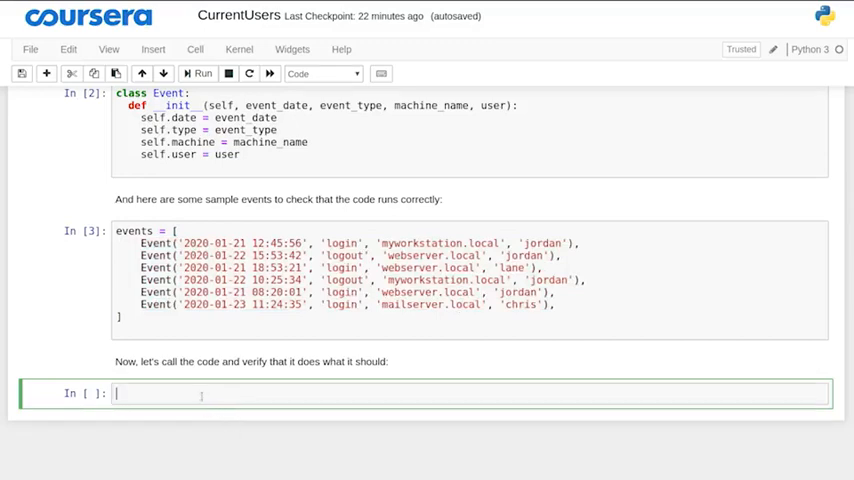
# - Enter 'users = current_users(events)' and 'print(users)' in the empty cell and run it
pyautogui.write('user')
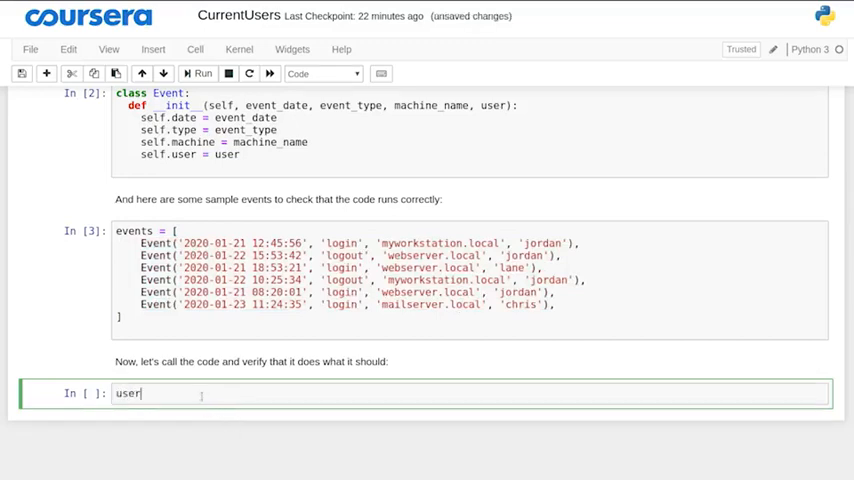
pyautogui.write('s =')
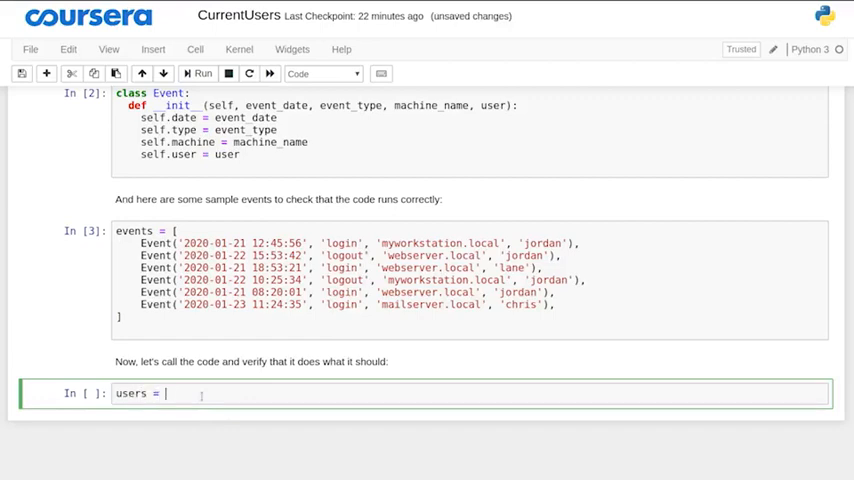
pyautogui.write('current_us')
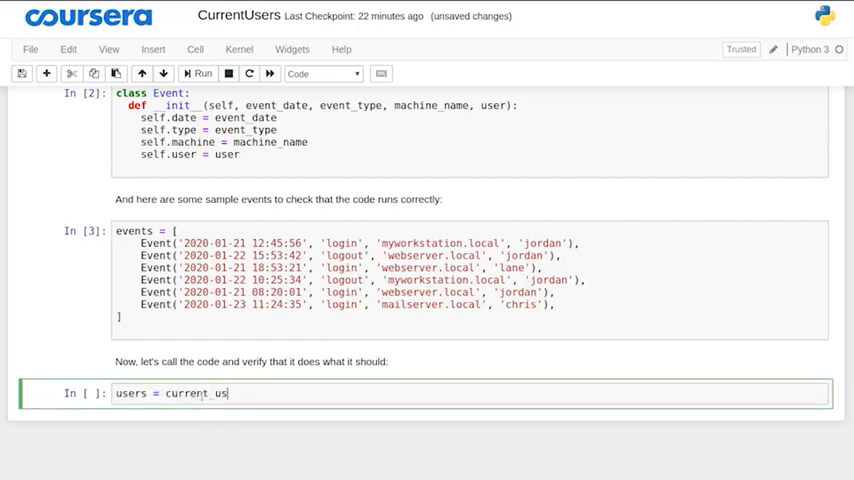
pyautogui.write('ers(event)')
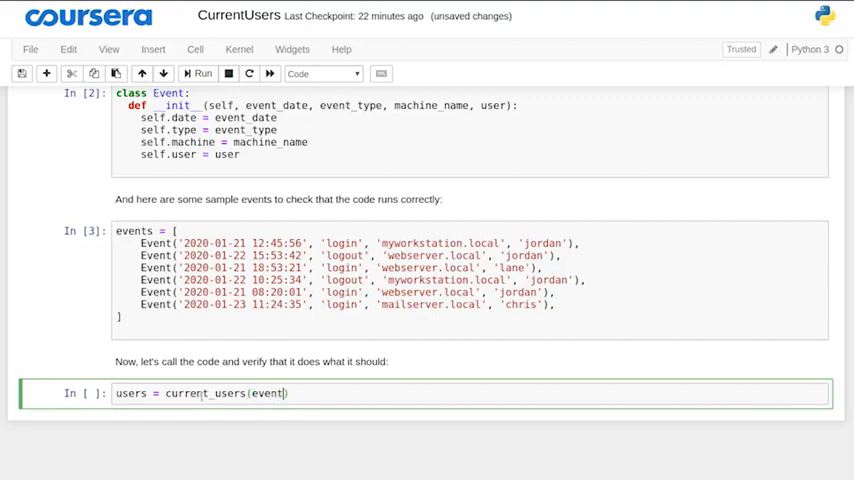
pyautogui.write('s')
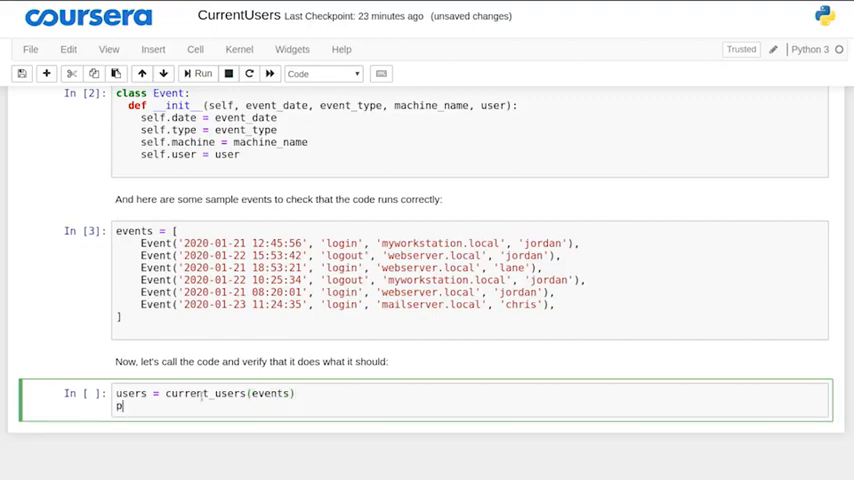
pyautogui.write('print(user)')
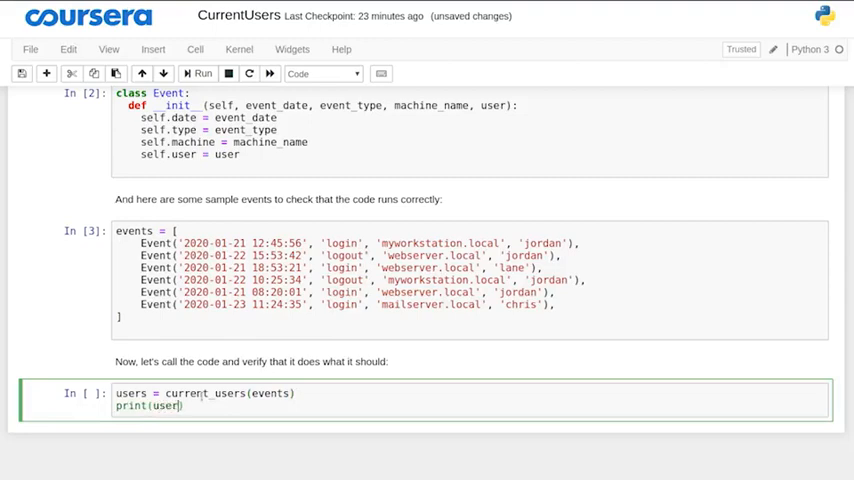
pyautogui.write('s')
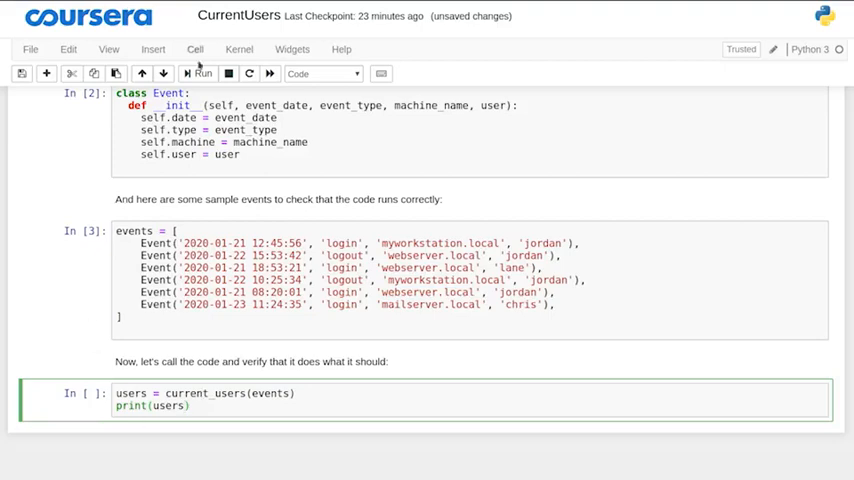
pyautogui.click(199, 73)
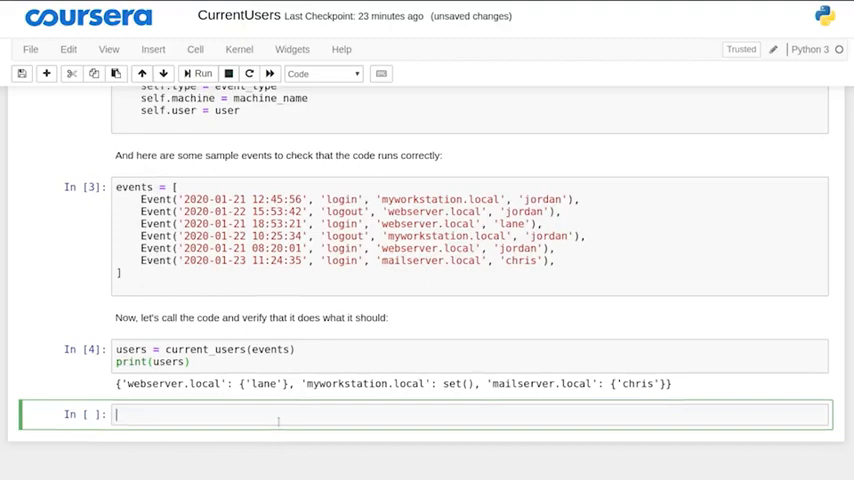
# - Run a 'generate_report(users)' cell to list webserver.local: lane and mailserver.local: chris
pyautogui.write('gener')
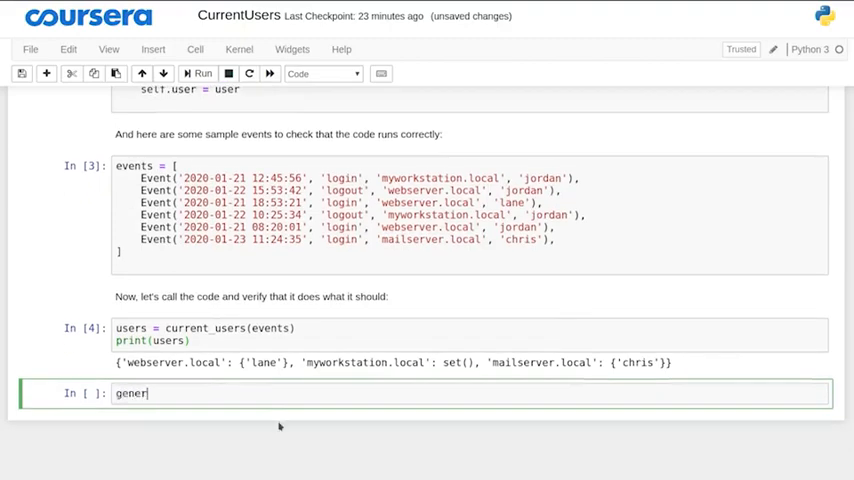
pyautogui.write('ate_report()')
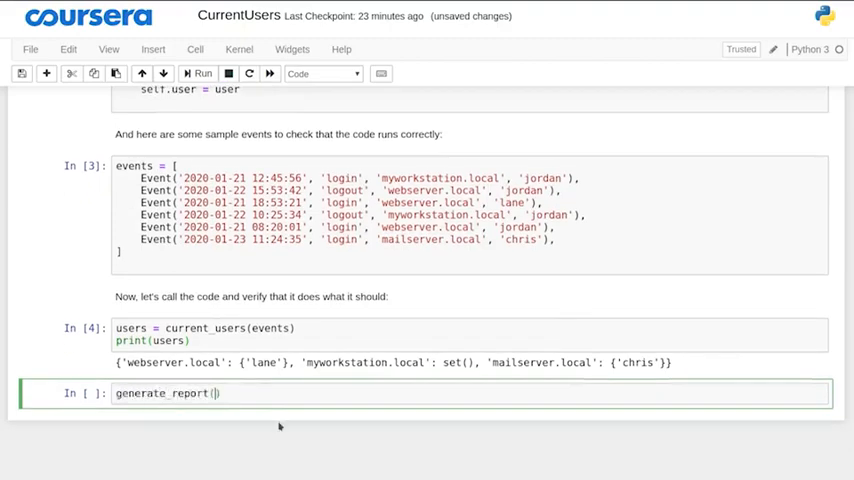
pyautogui.write('users')
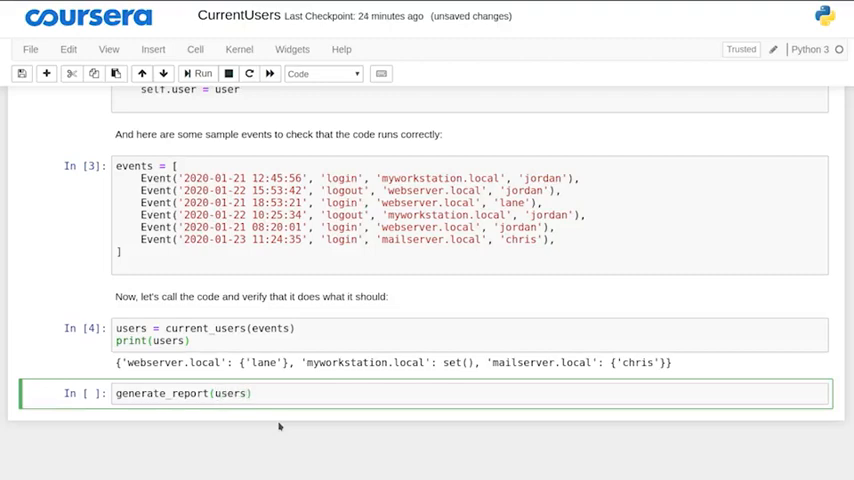
pyautogui.click(197, 73)
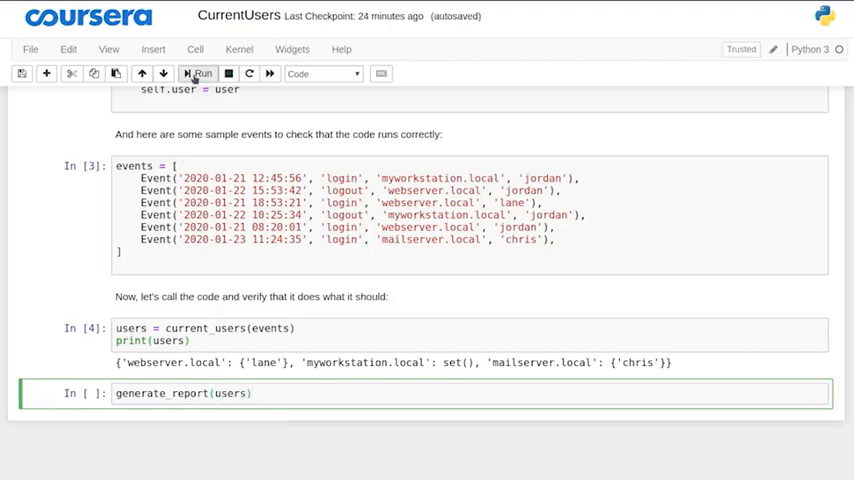
pyautogui.click(199, 73)
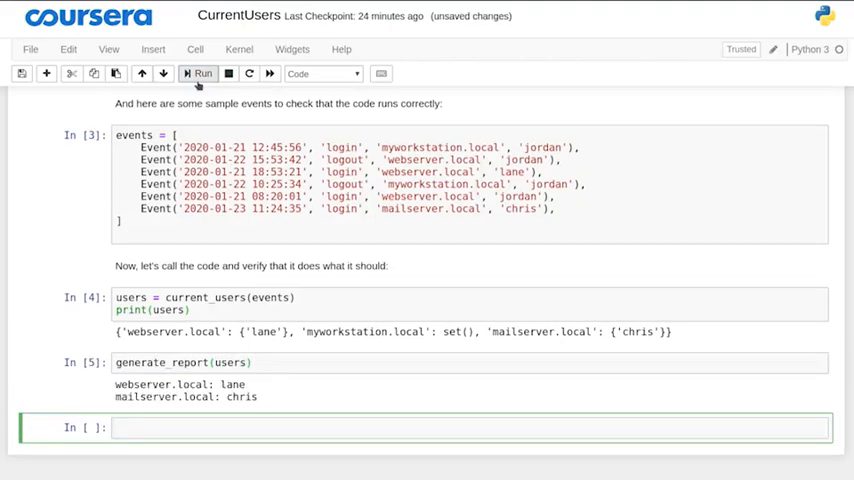